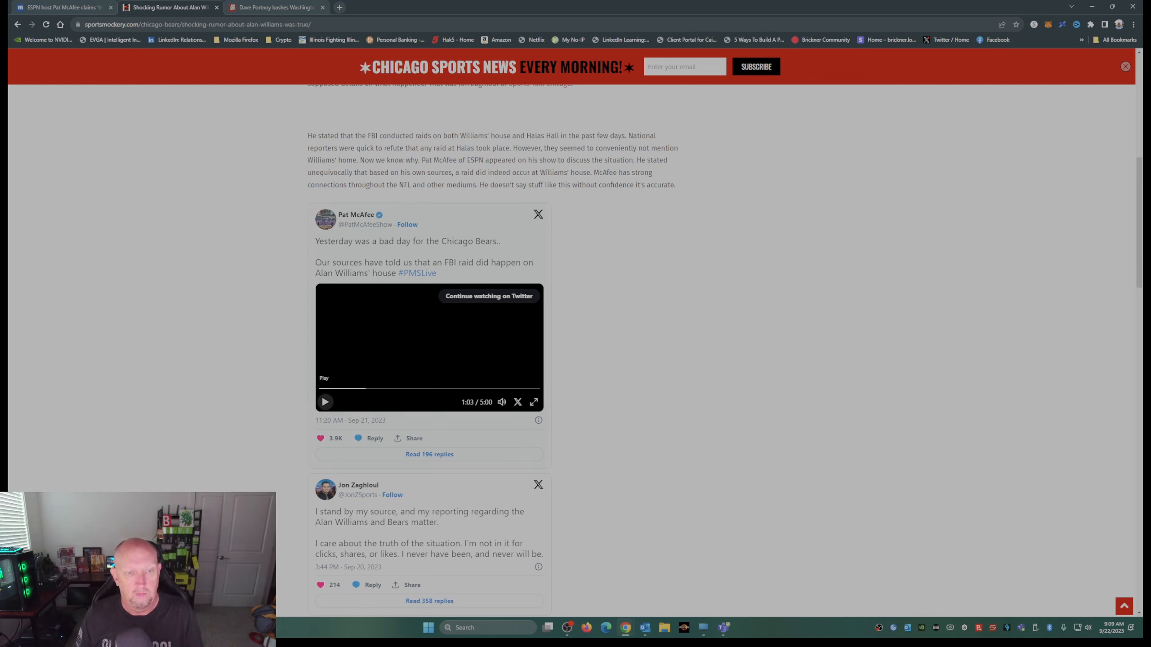
- Play the embedded Pat McAfee tweet video about the FBI raid on Alan Williams' house
click(324, 401)
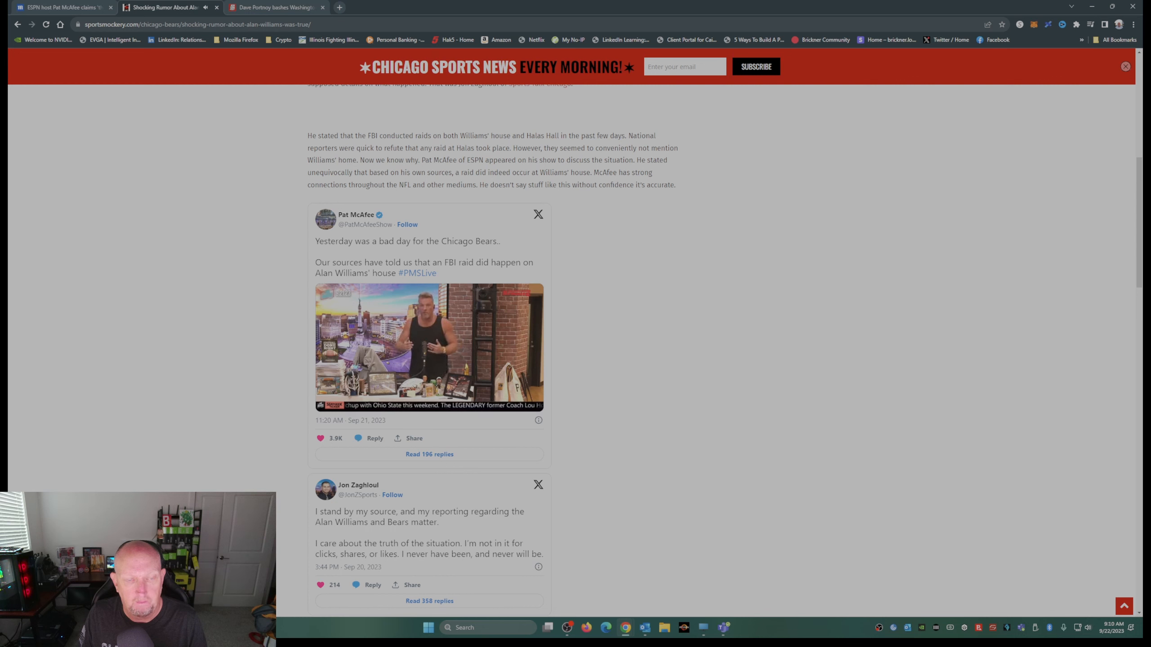
- Scroll past the McAfee and Zaghloul tweets to the article's end and its 7 comments
click(428, 347)
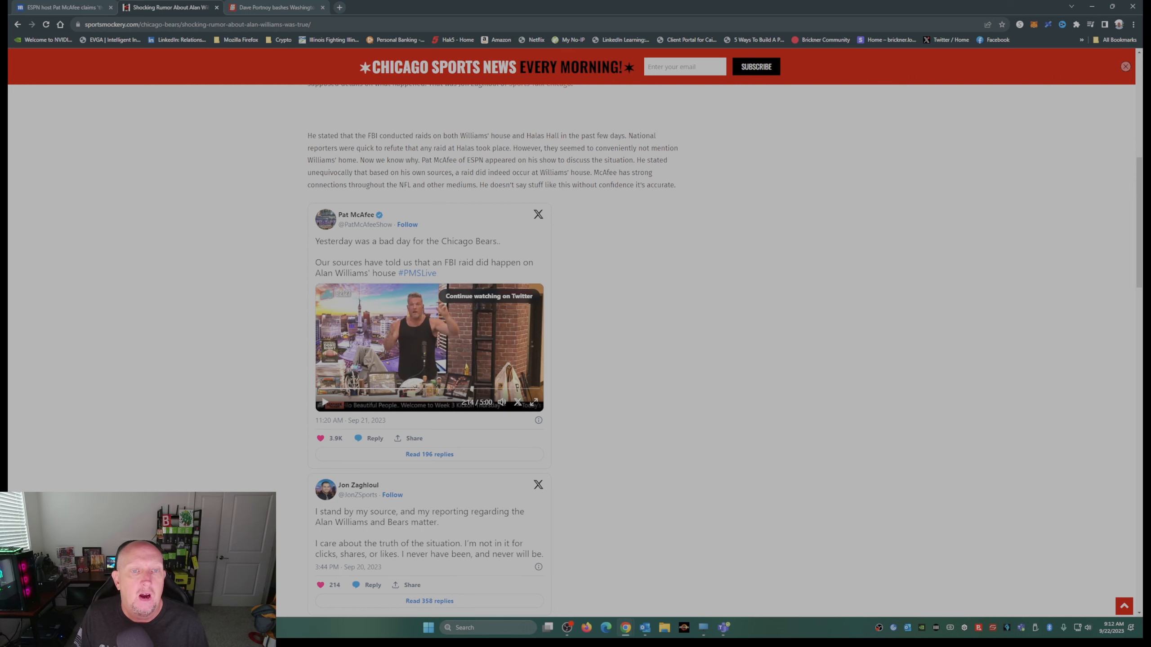
scroll(down, 3)
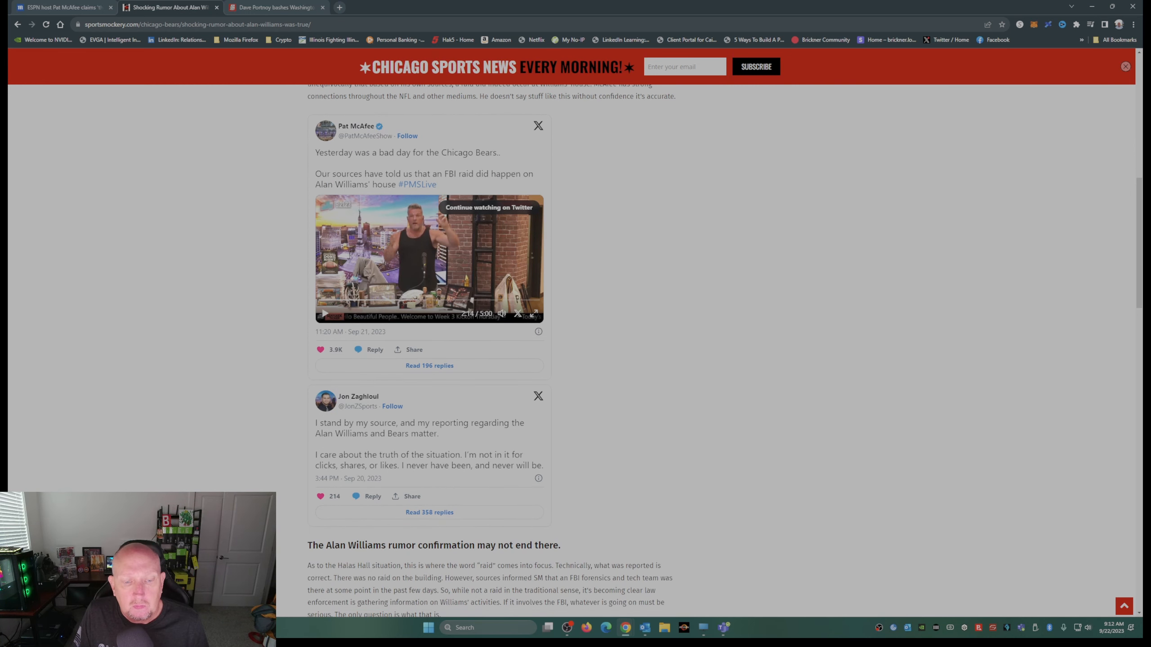
scroll(down, 3)
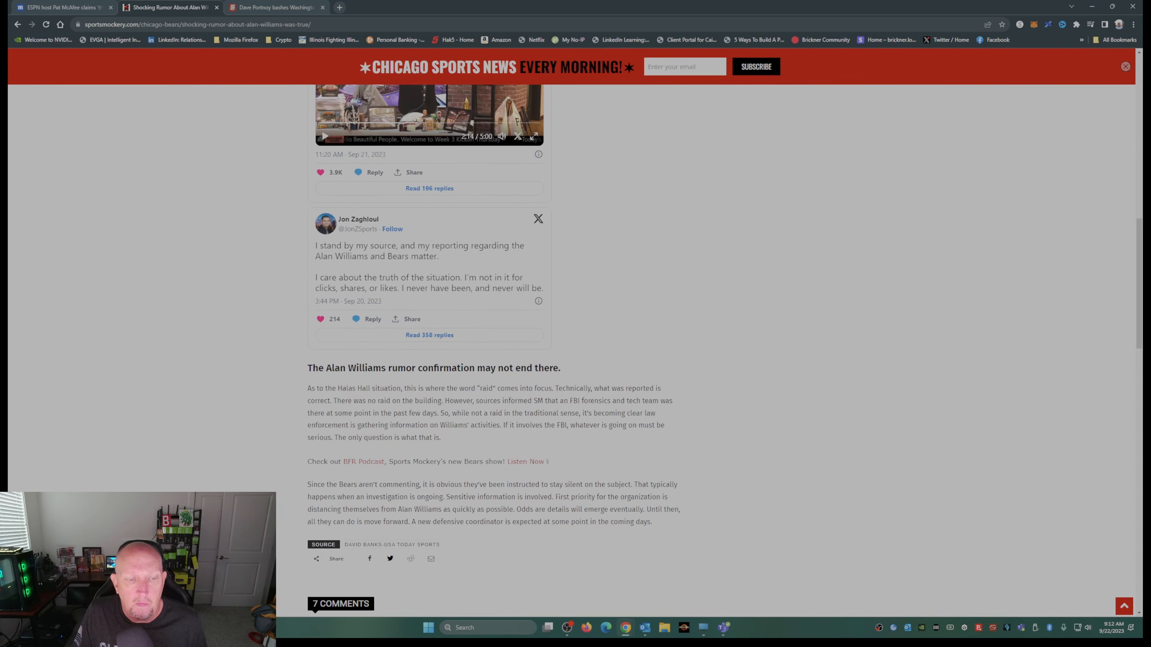